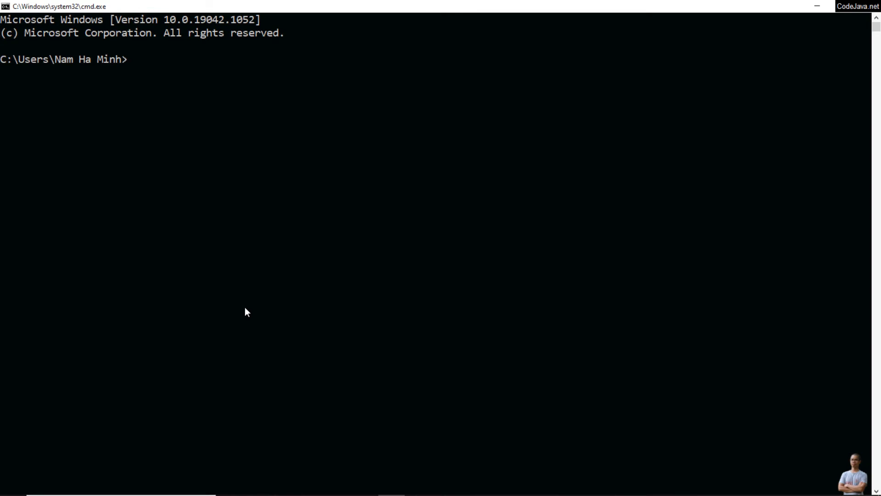
Step: Run 'heroku login' and continue so the Heroku login page opens in the browser
{"action": "type", "text": "her"}
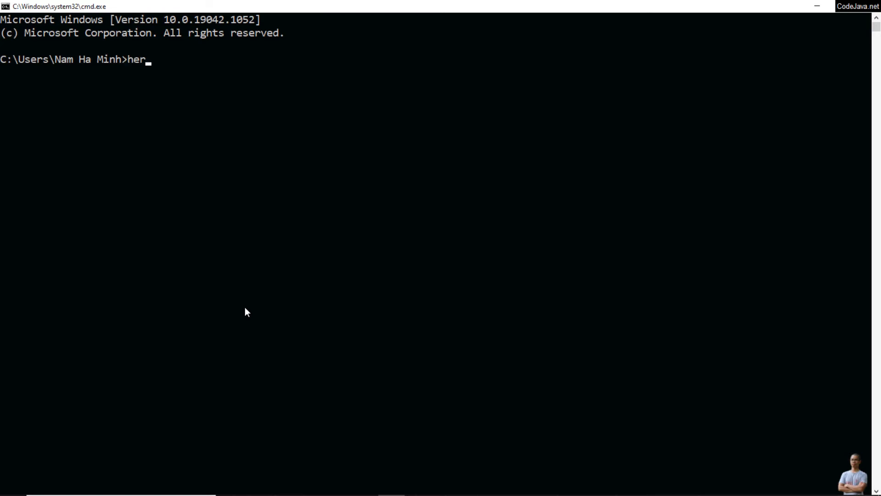
{"action": "type", "text": "okul"}
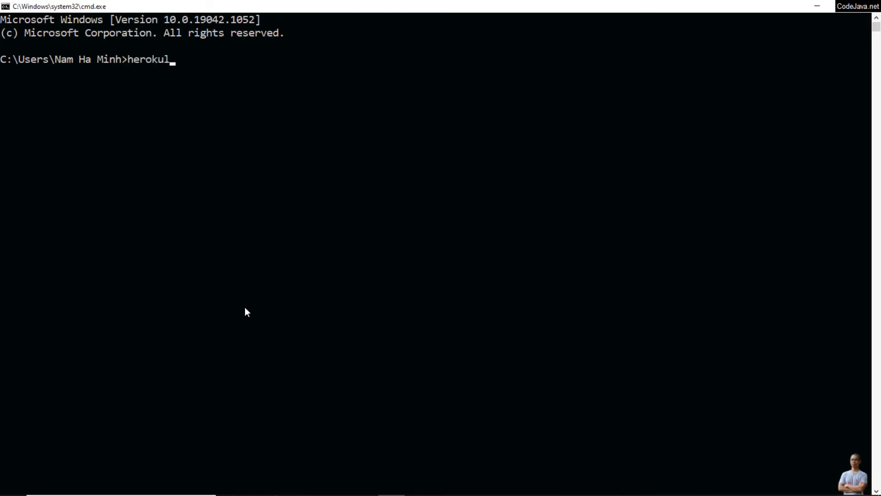
{"action": "key", "text": "Return"}
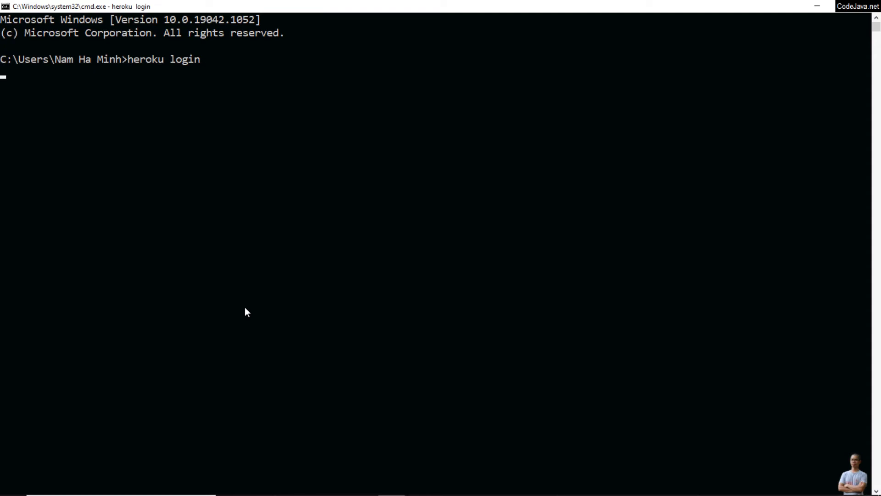
{"action": "key", "text": "Return"}
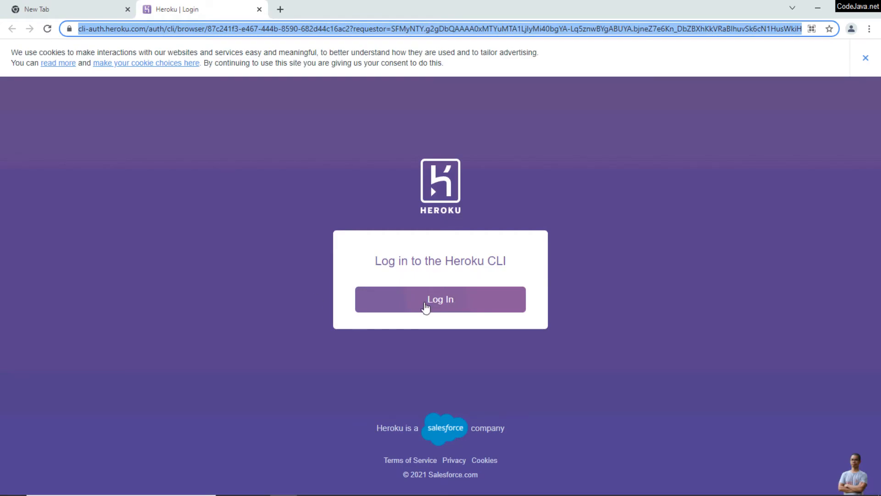
Step: Confirm the CLI login, pick the saved email address and submit the account credentials
{"action": "left_click", "coordinate": [440, 298]}
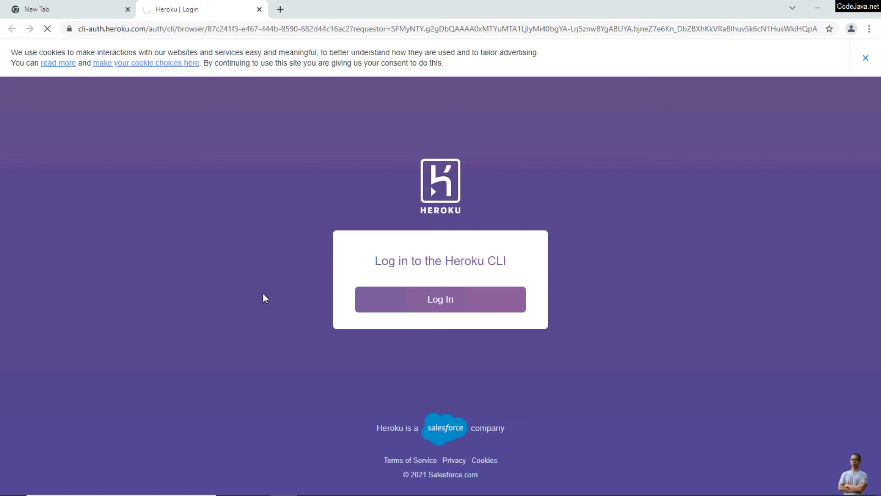
{"action": "left_click", "coordinate": [440, 298]}
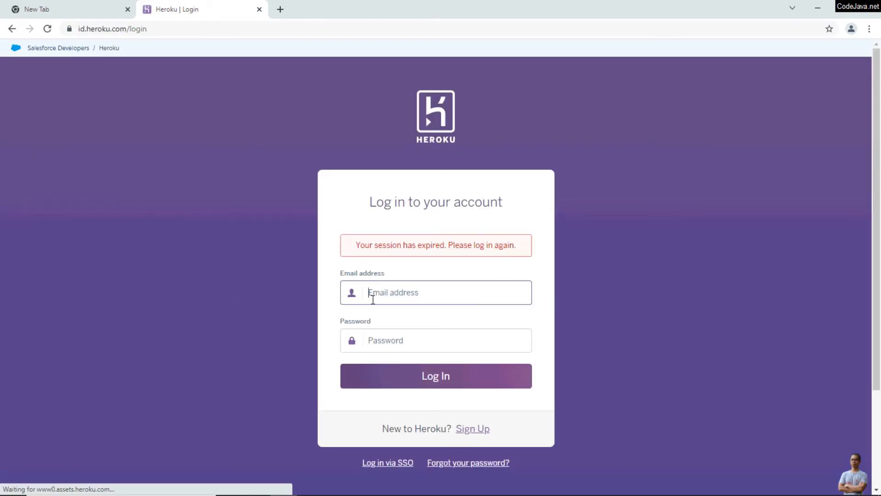
{"action": "type", "text": "c"}
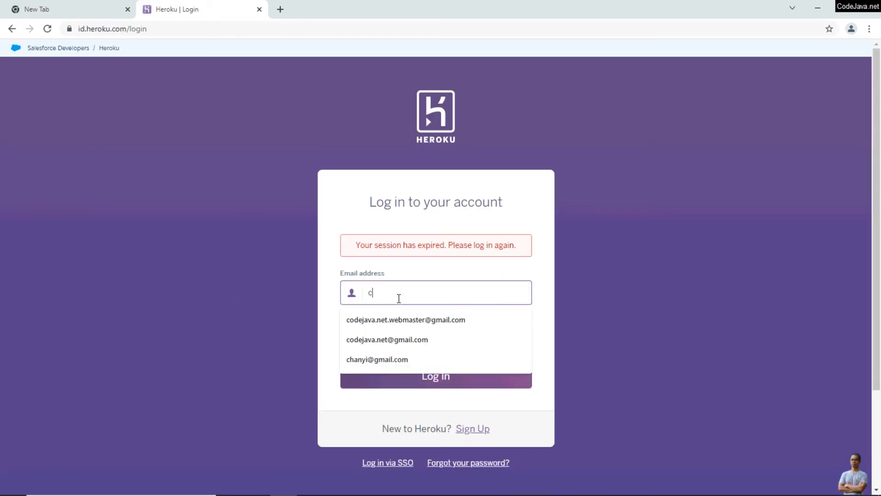
{"action": "left_click", "coordinate": [387, 339]}
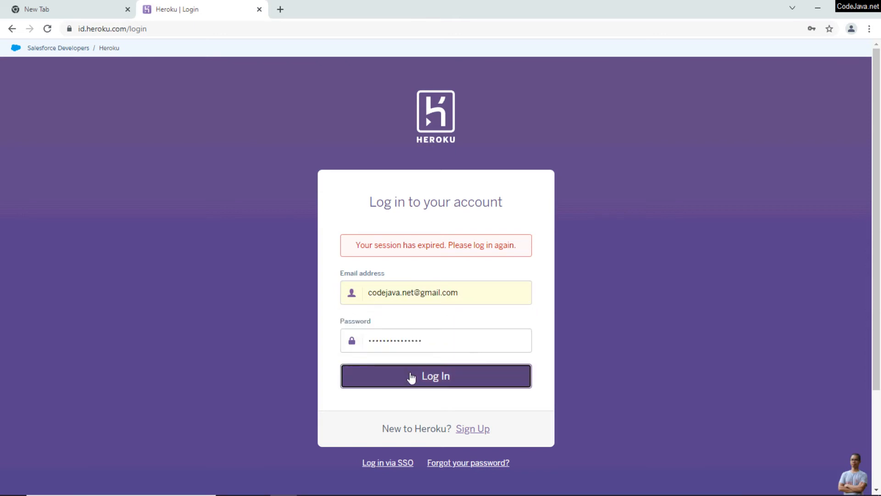
{"action": "left_click", "coordinate": [435, 375]}
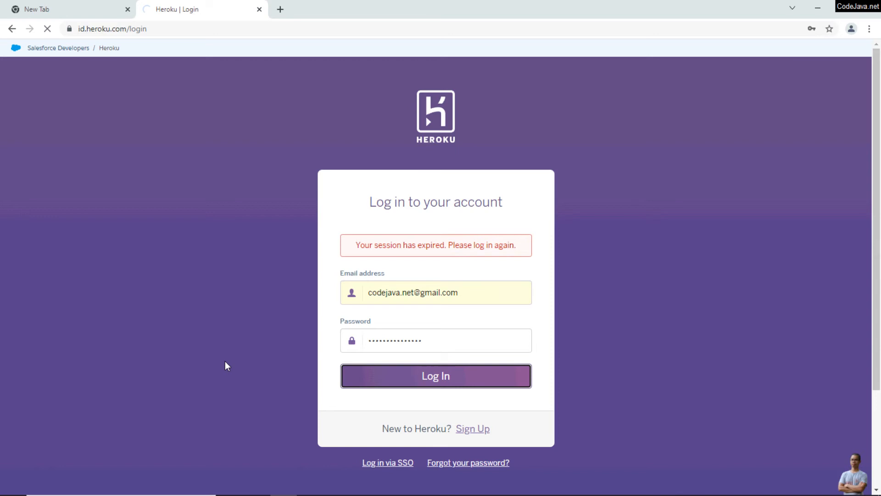
{"action": "left_click", "coordinate": [435, 376]}
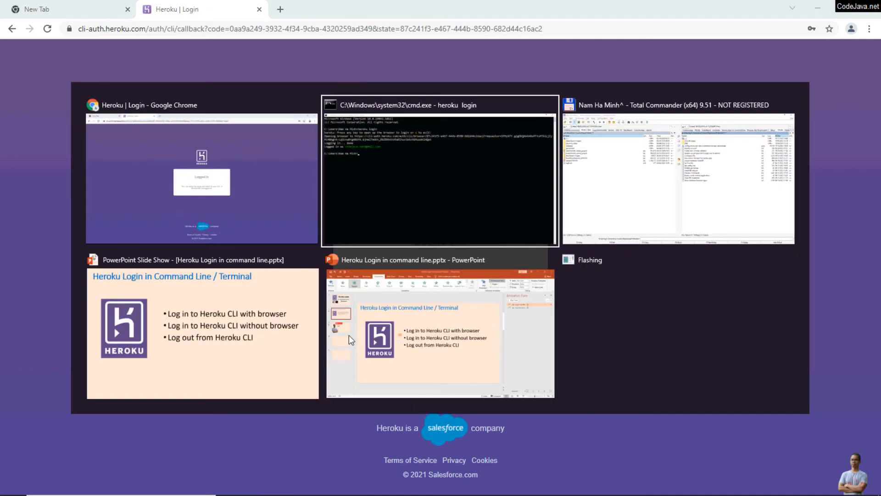
Step: Switch back to the Command Prompt showing the 'Logged in as' confirmation
{"action": "left_click", "coordinate": [439, 175]}
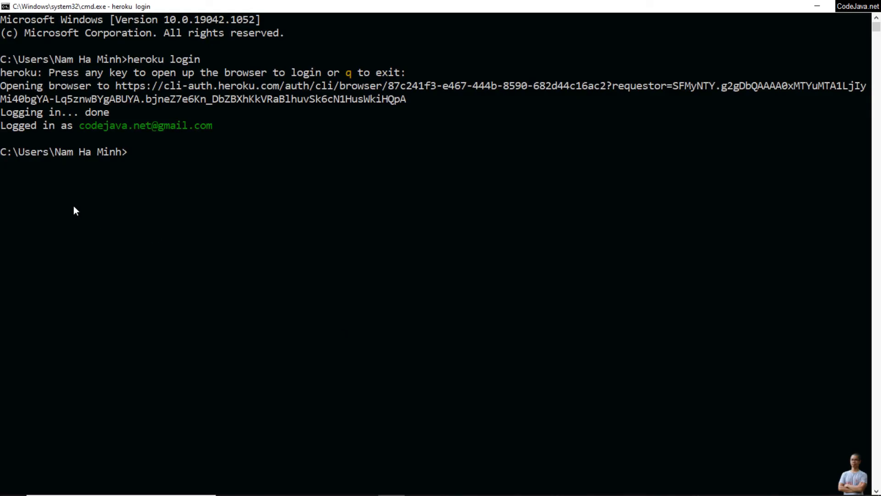
{"action": "mouse_move", "coordinate": [177, 156]}
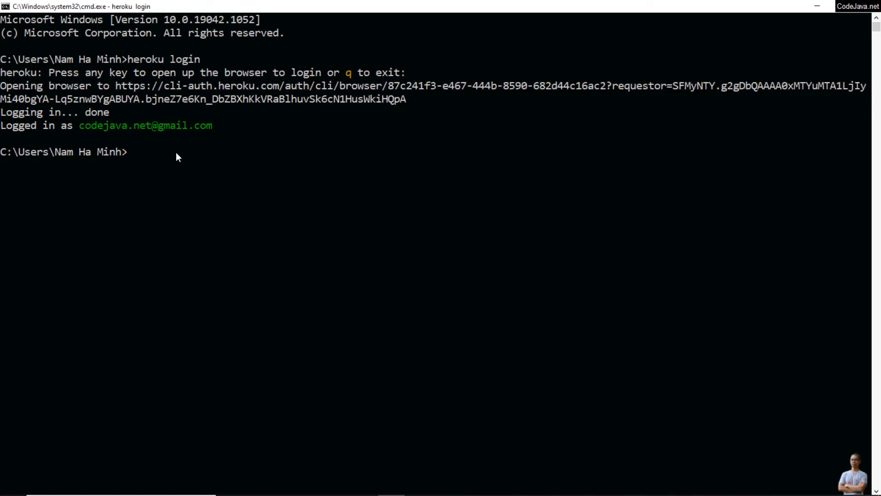
{"action": "mouse_move", "coordinate": [66, 193]}
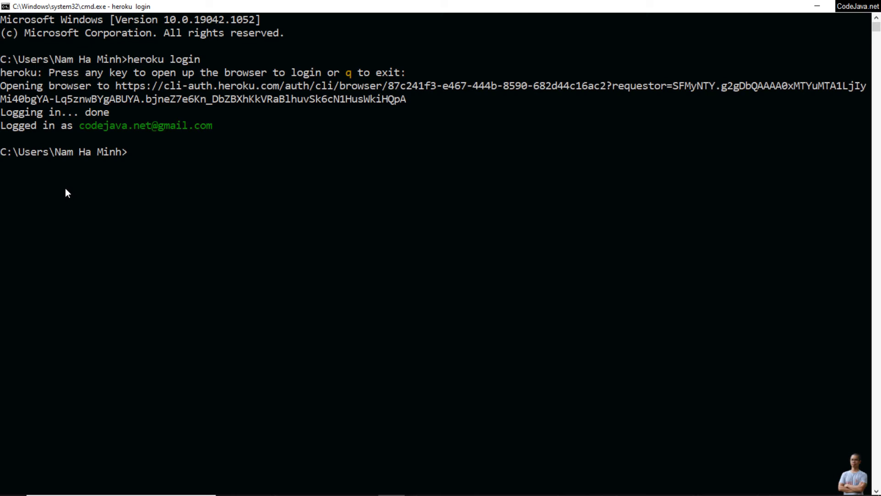
Step: Run 'heroku apps' to list the six apps from codejava-app-1 to spring-form
{"action": "type", "text": "heroku"}
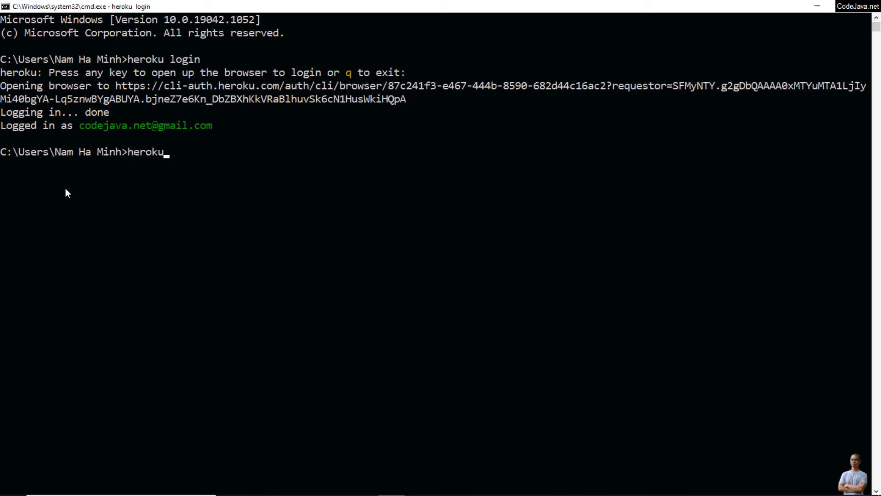
{"action": "type", "text": "apps"}
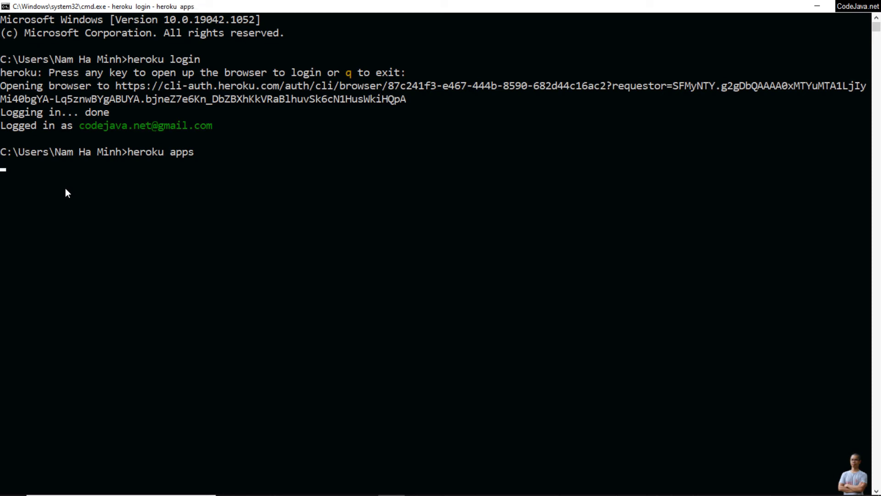
{"action": "key", "text": "Return"}
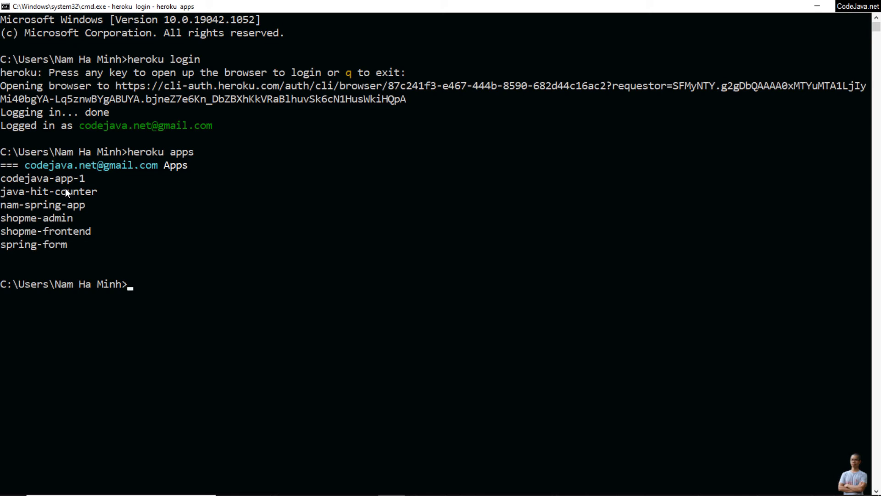
{"action": "type", "text": "her"}
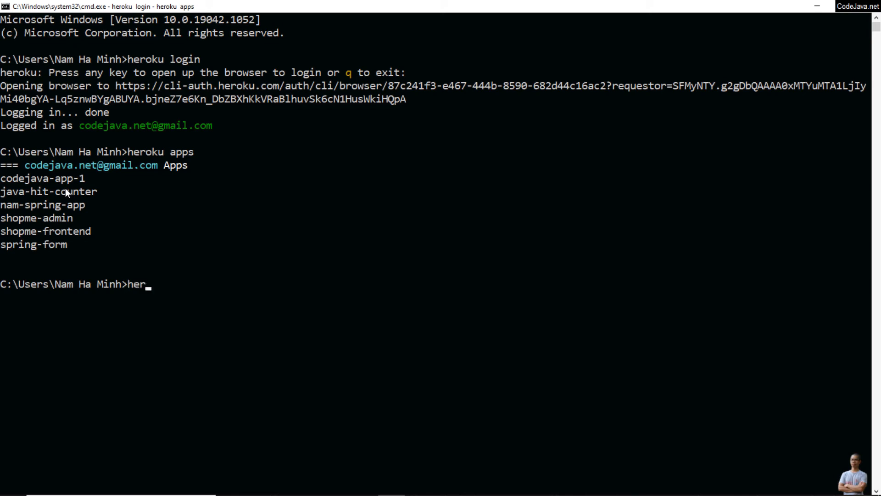
Step: Run 'heroku logout' to sign the CLI out of the account
{"action": "type", "text": "oku logout"}
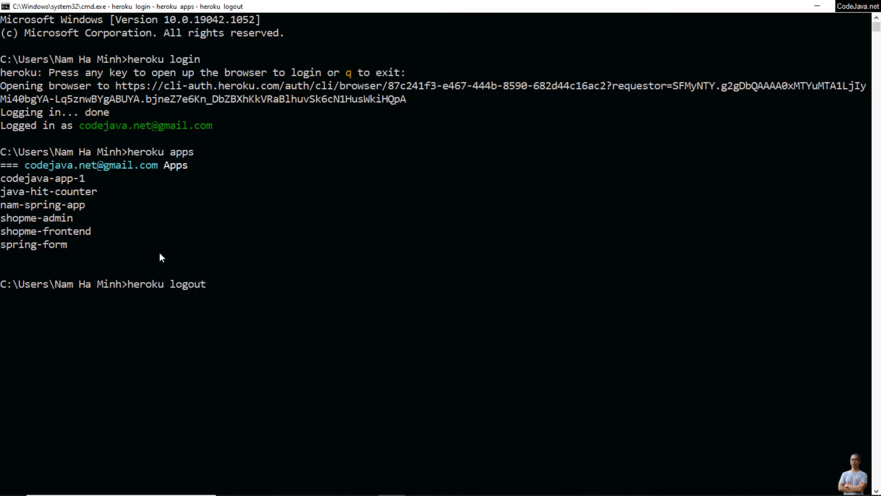
{"action": "key", "text": "Return"}
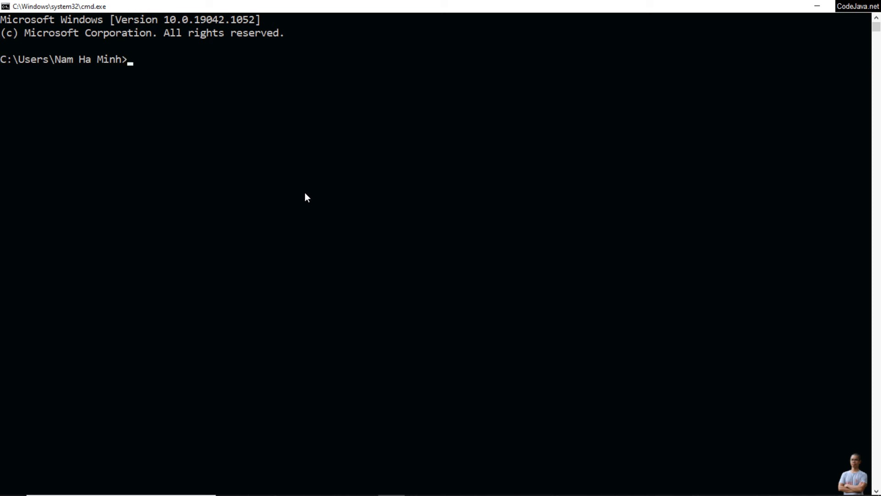
Step: Run 'heroku login -i' to start the terminal-only login
{"action": "type", "text": "h"}
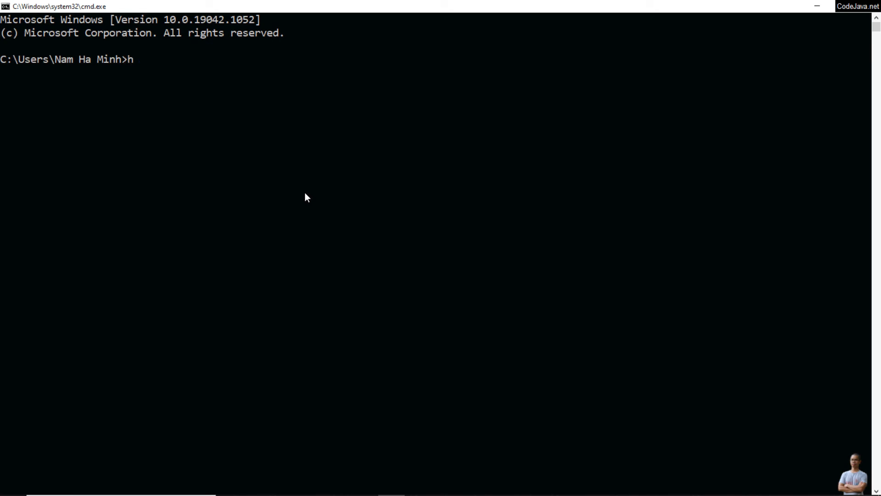
{"action": "type", "text": "eroku login"}
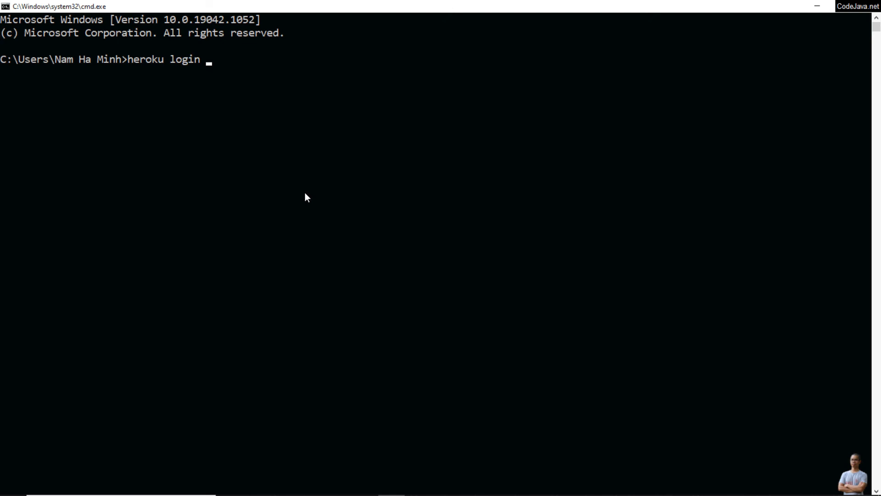
{"action": "type", "text": "-i"}
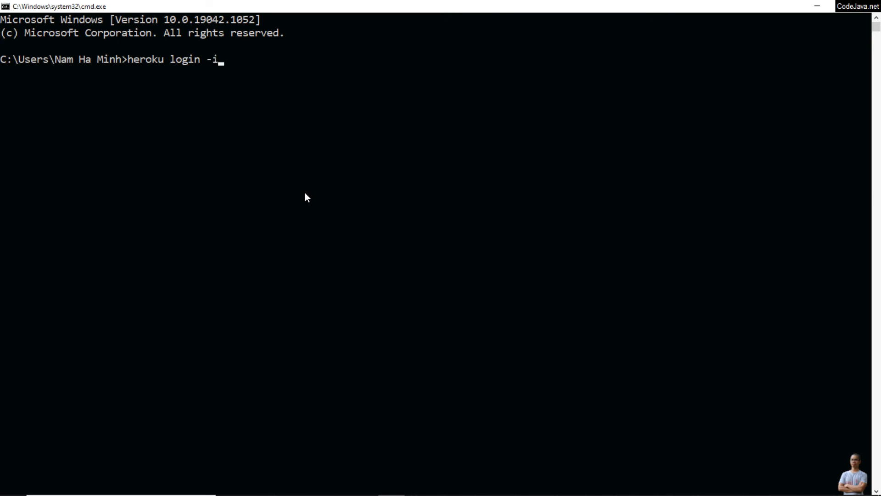
{"action": "key", "text": "Return"}
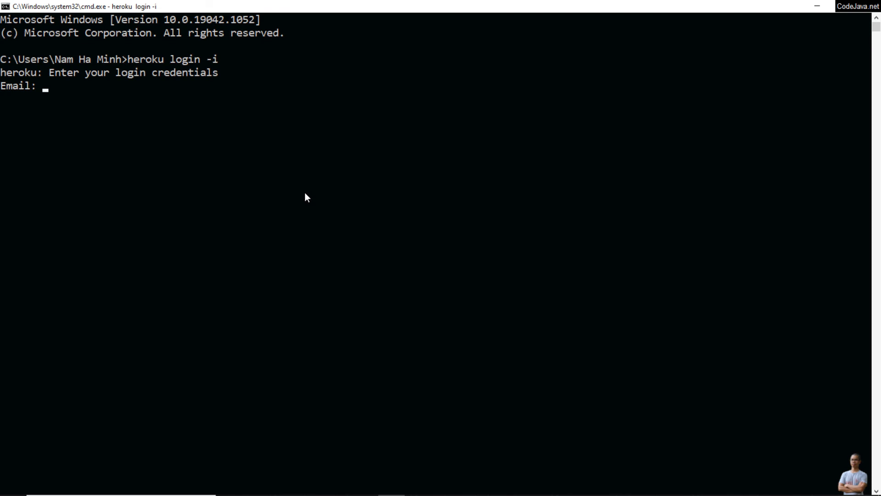
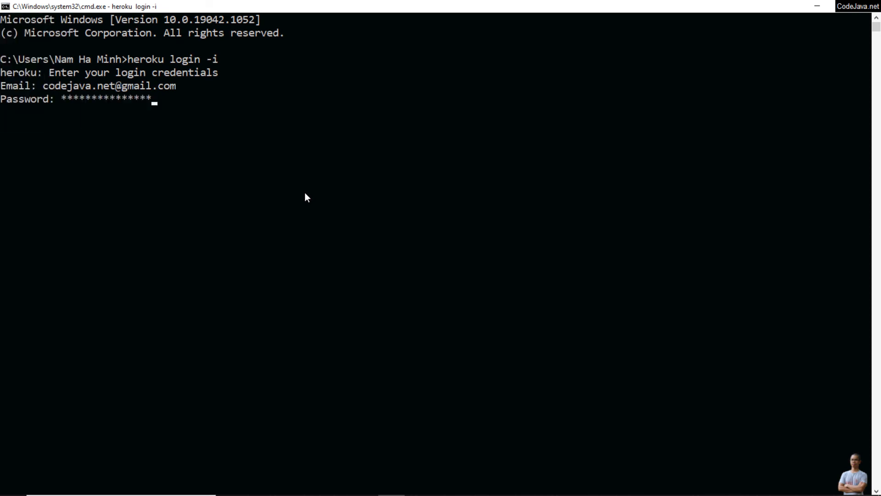
{"action": "key", "text": "Return"}
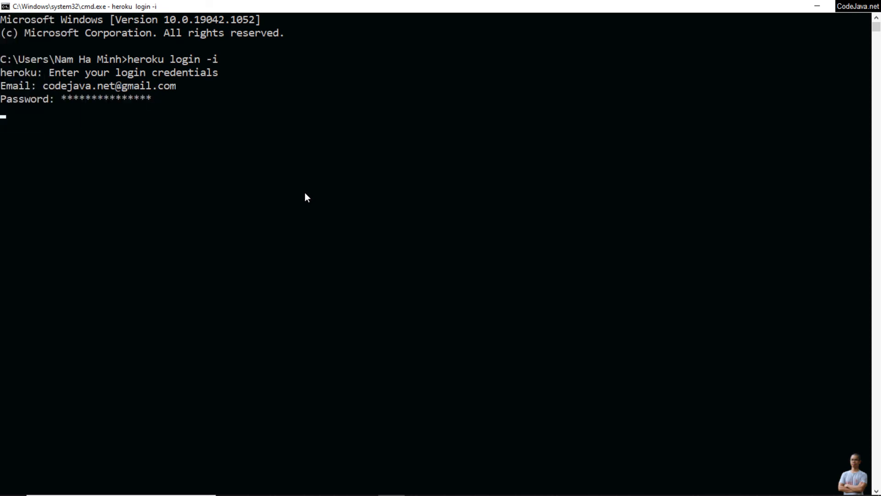
{"action": "key", "text": "Return"}
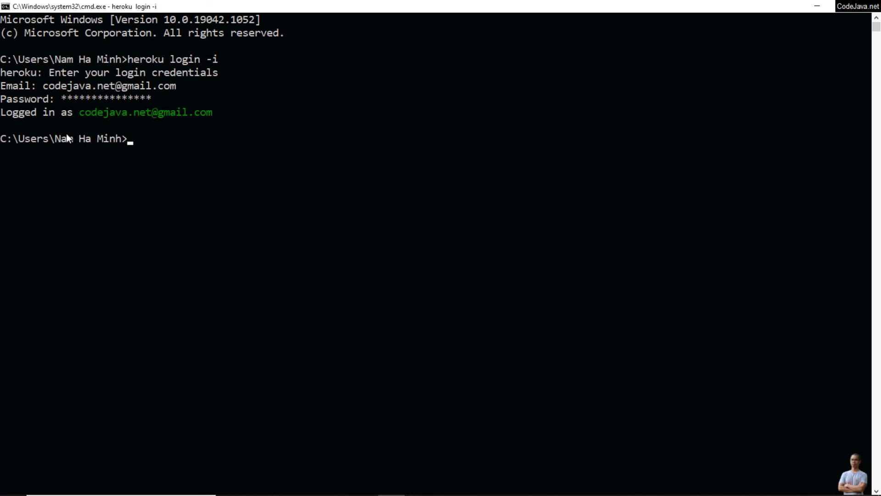
{"action": "mouse_move", "coordinate": [135, 135]}
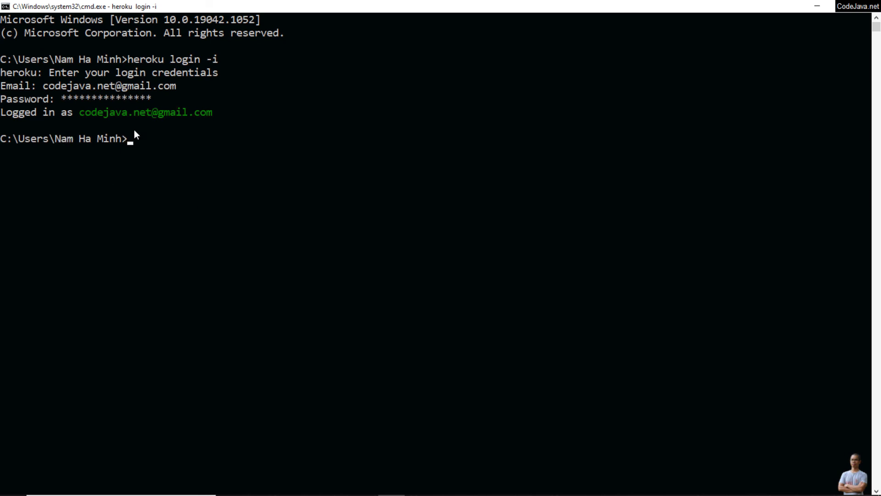
{"action": "mouse_move", "coordinate": [171, 180]}
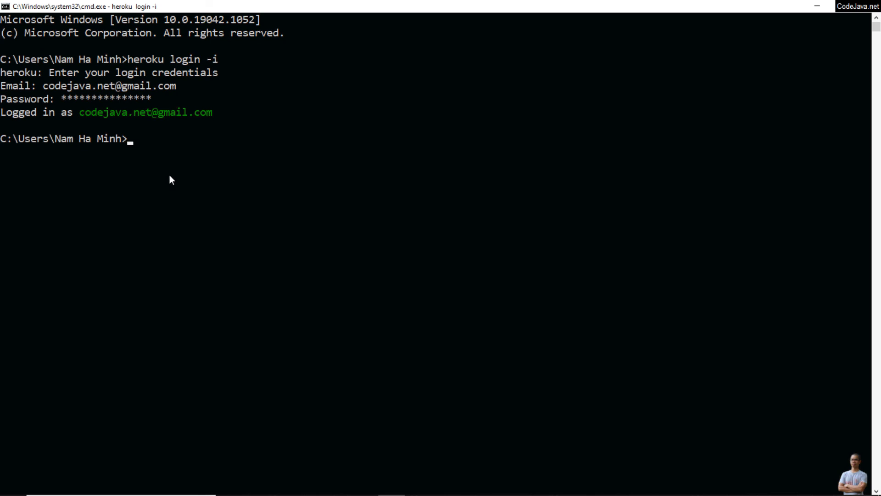